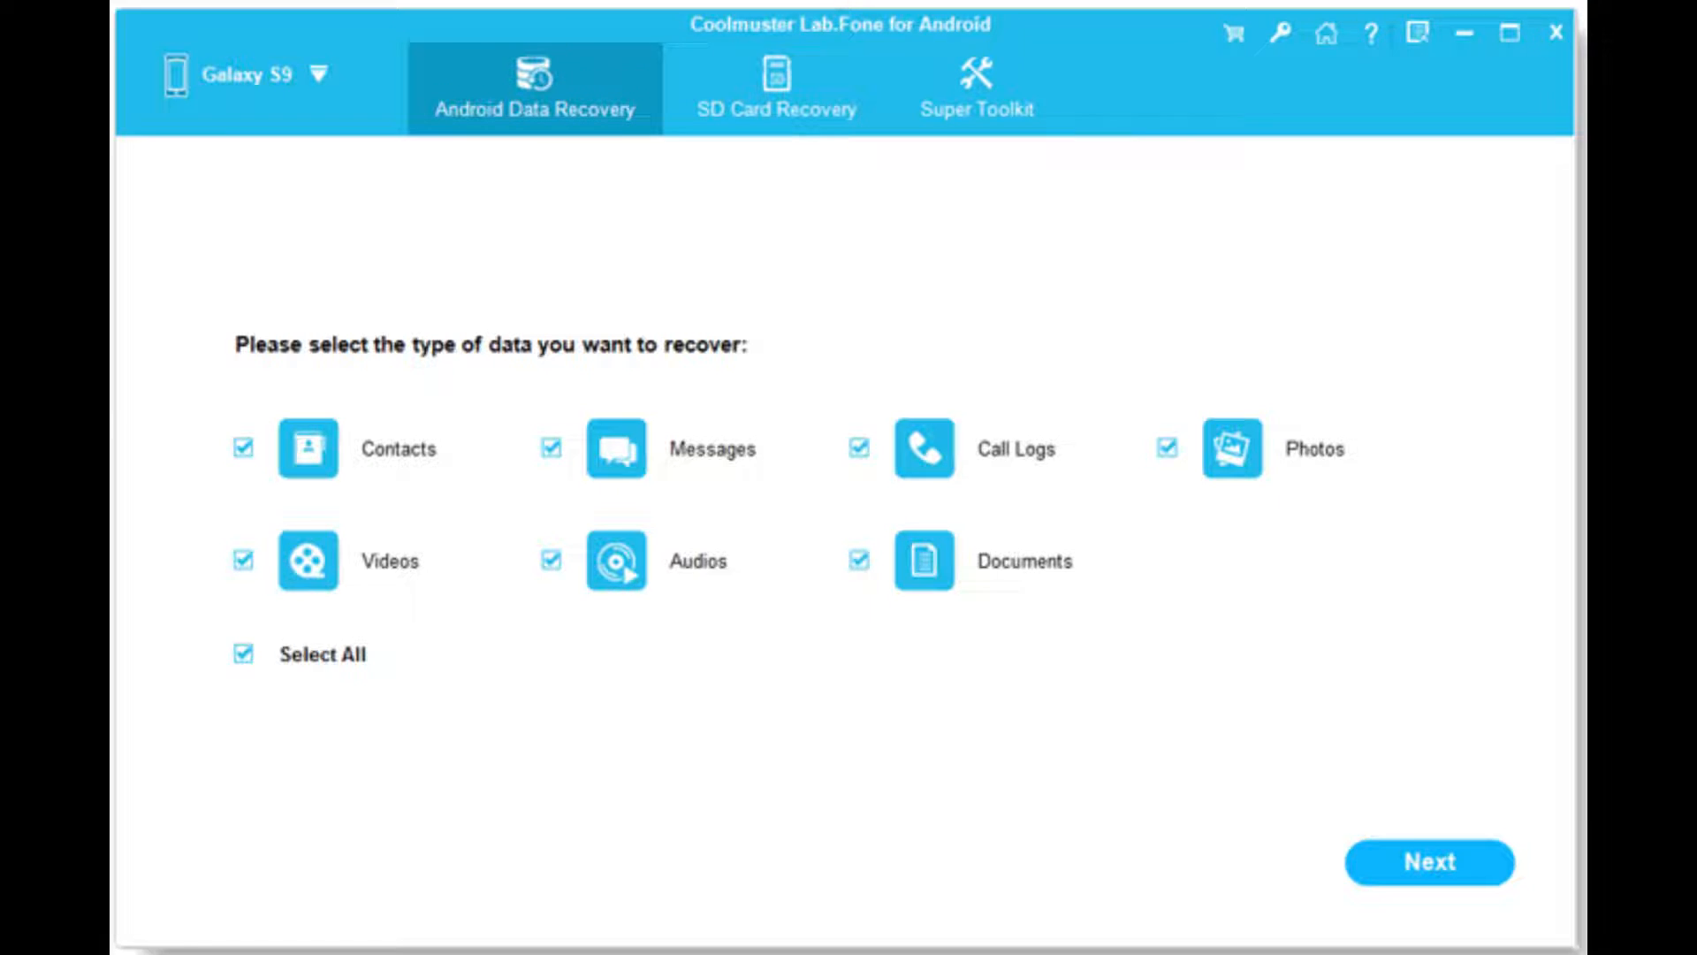
Start the scan of the checked data types to reach the recoverable Photos previews
click(1428, 862)
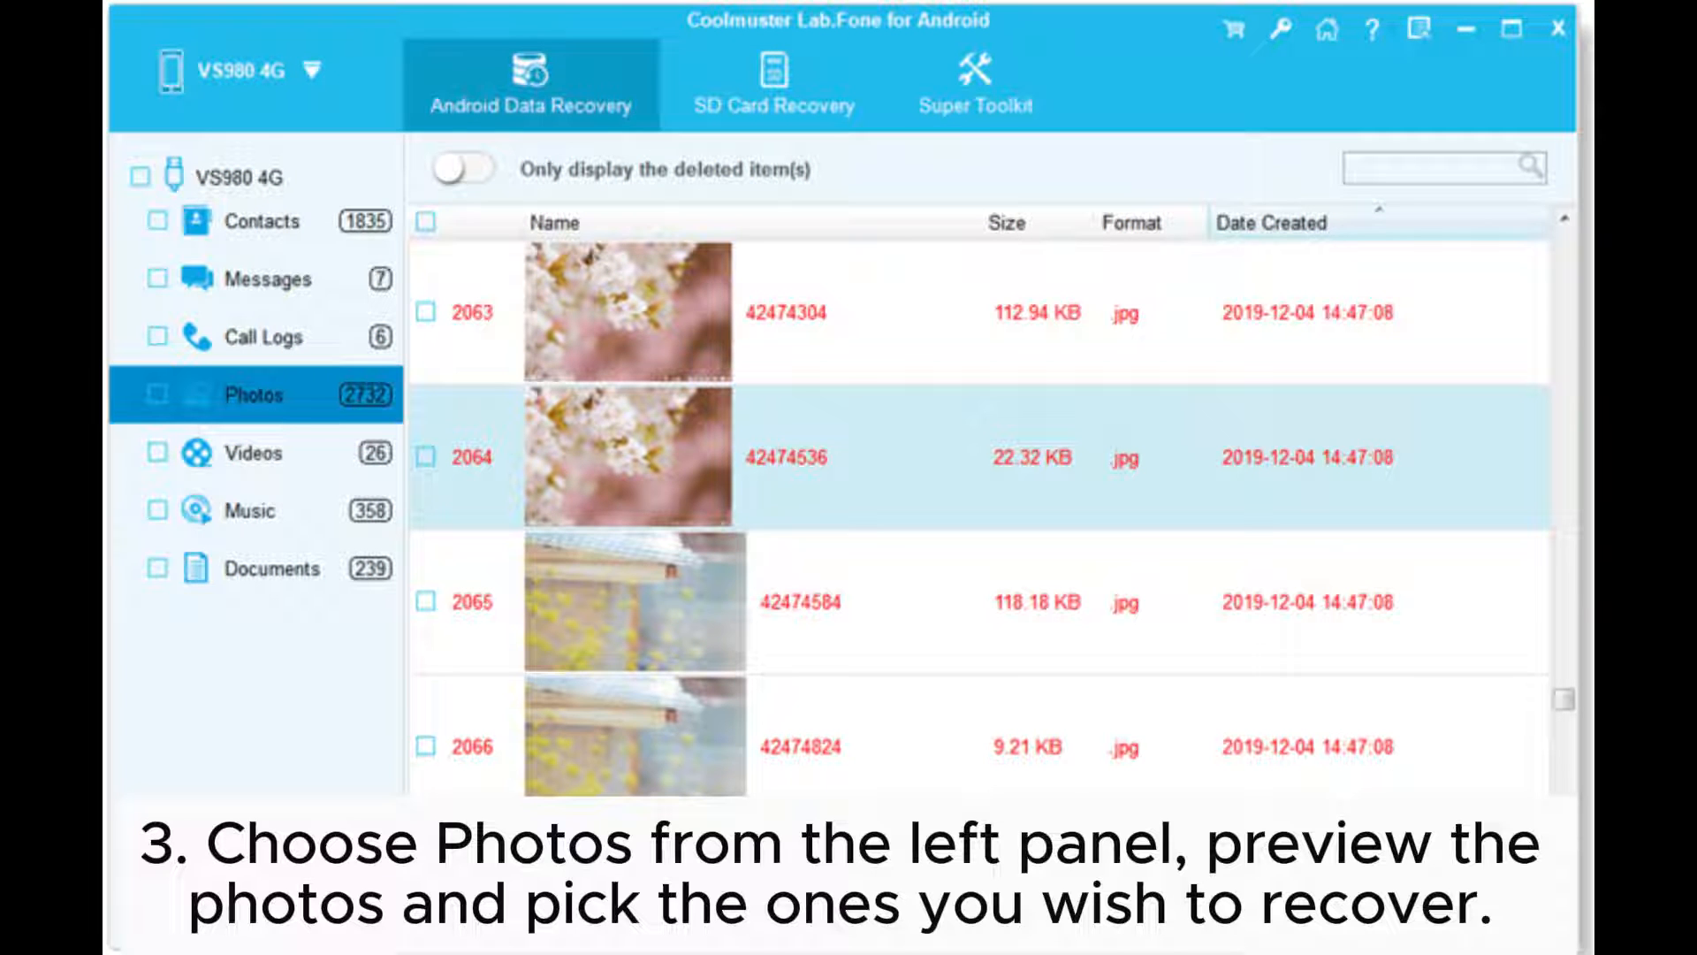